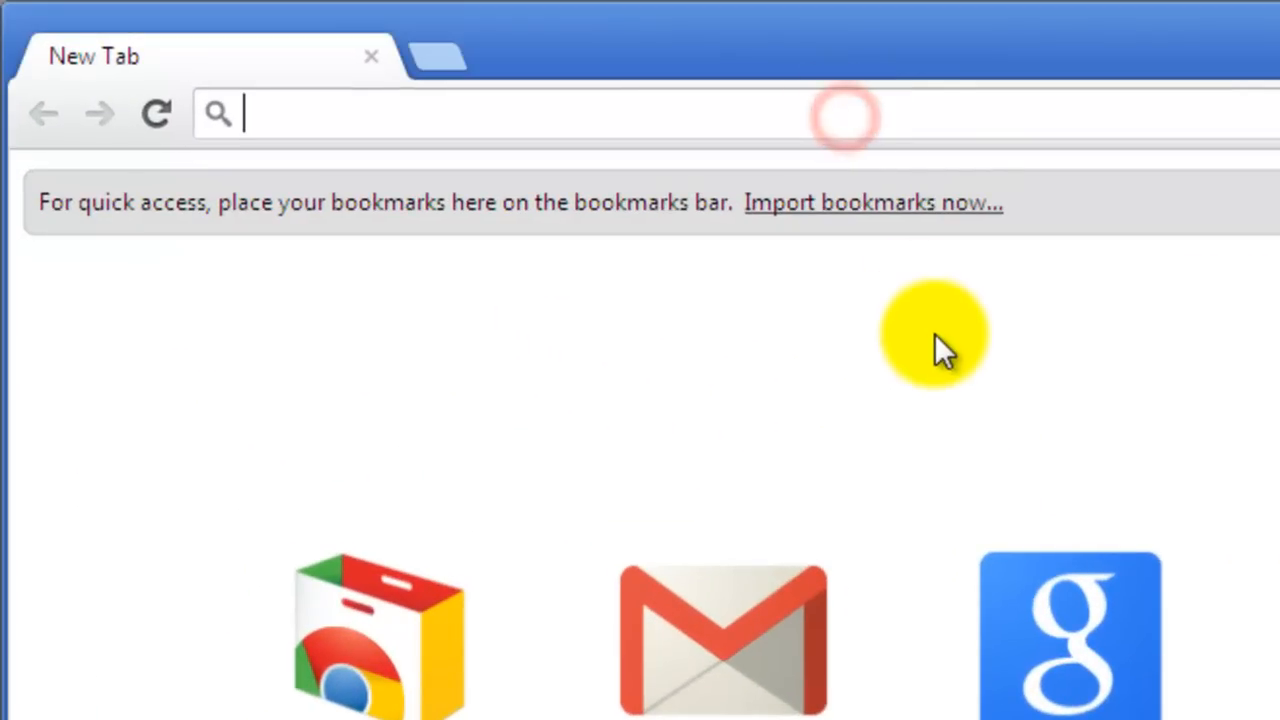
Step: Visit freeproxylist.org and open Show My IP in a second tab, reporting 77.120.196.2 in Ukraine
text(freeproxylist.org/en/free-proxy-list.htm)
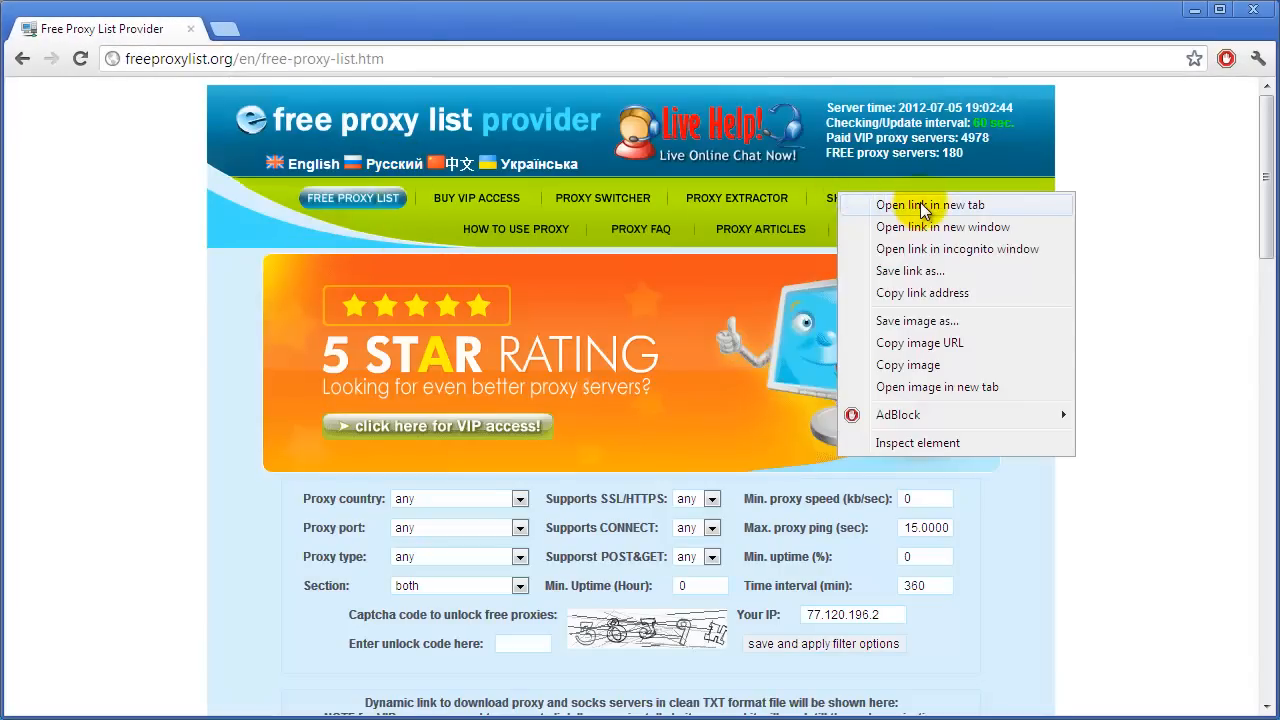
click(930, 204)
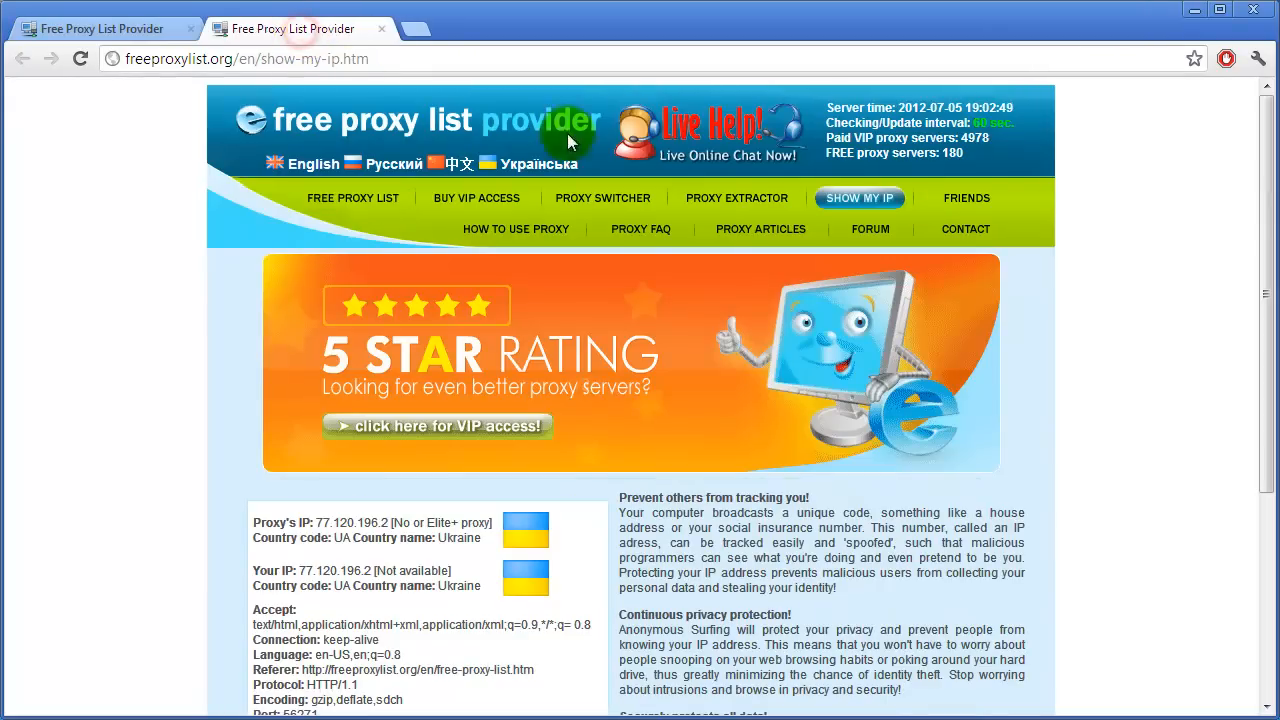
scroll(down, 3)
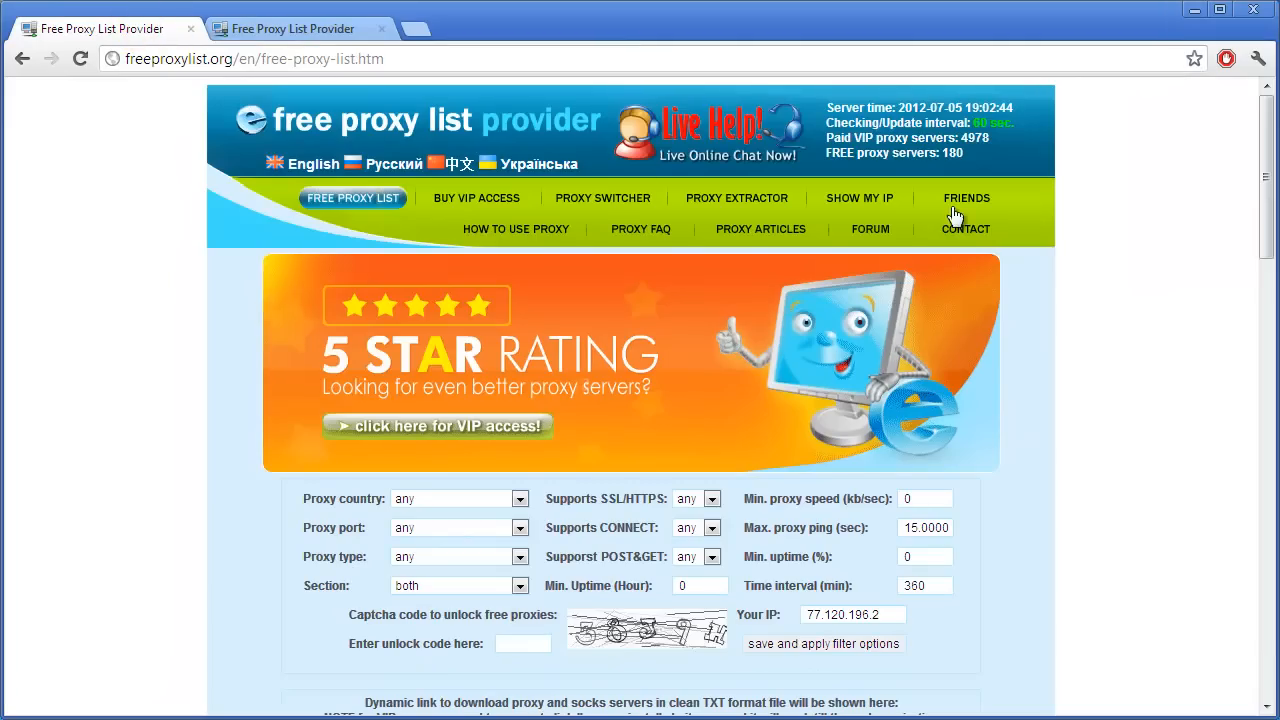
Step: Filter for anonymous-or-elite proxies within the free proxy servers section
scroll(down, 3)
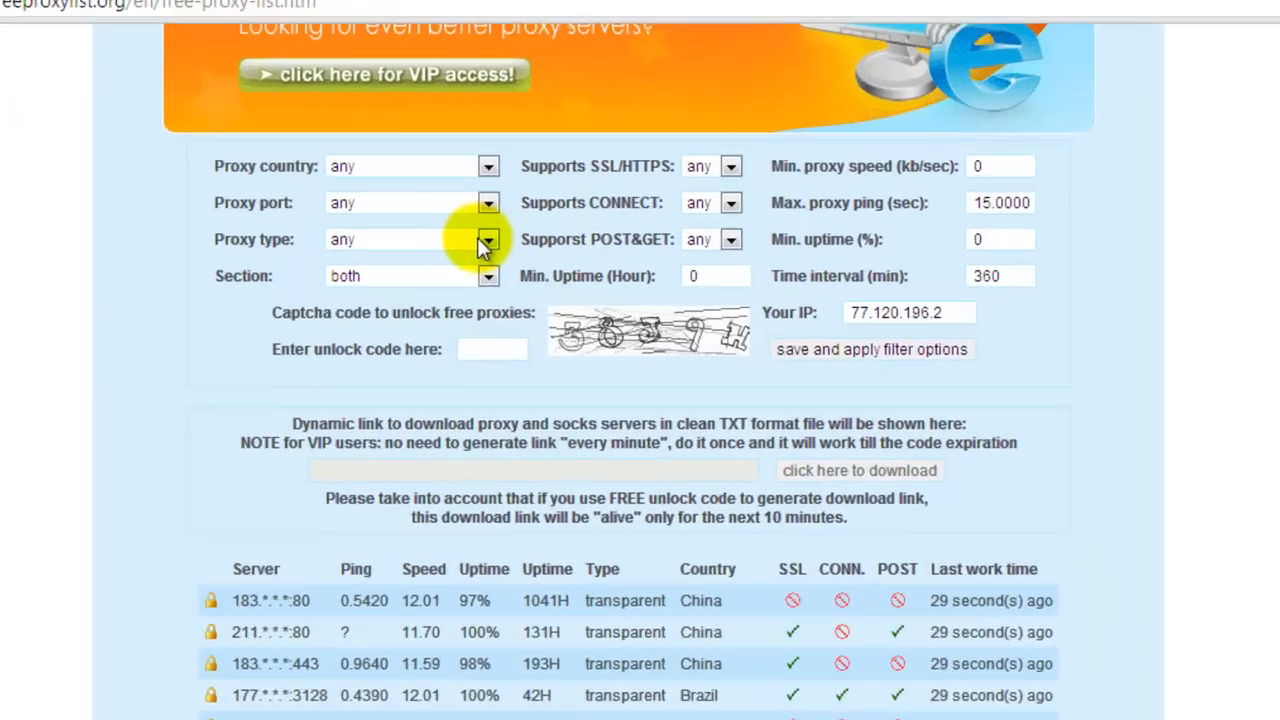
click(488, 240)
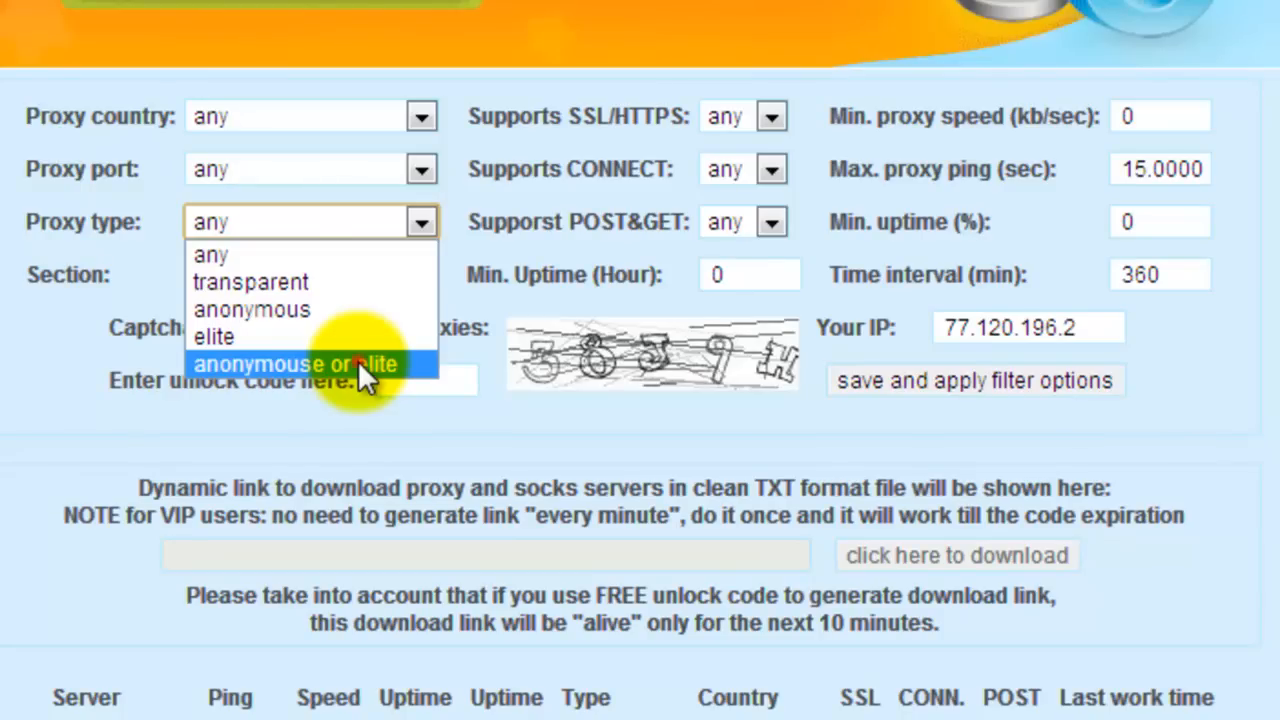
click(292, 364)
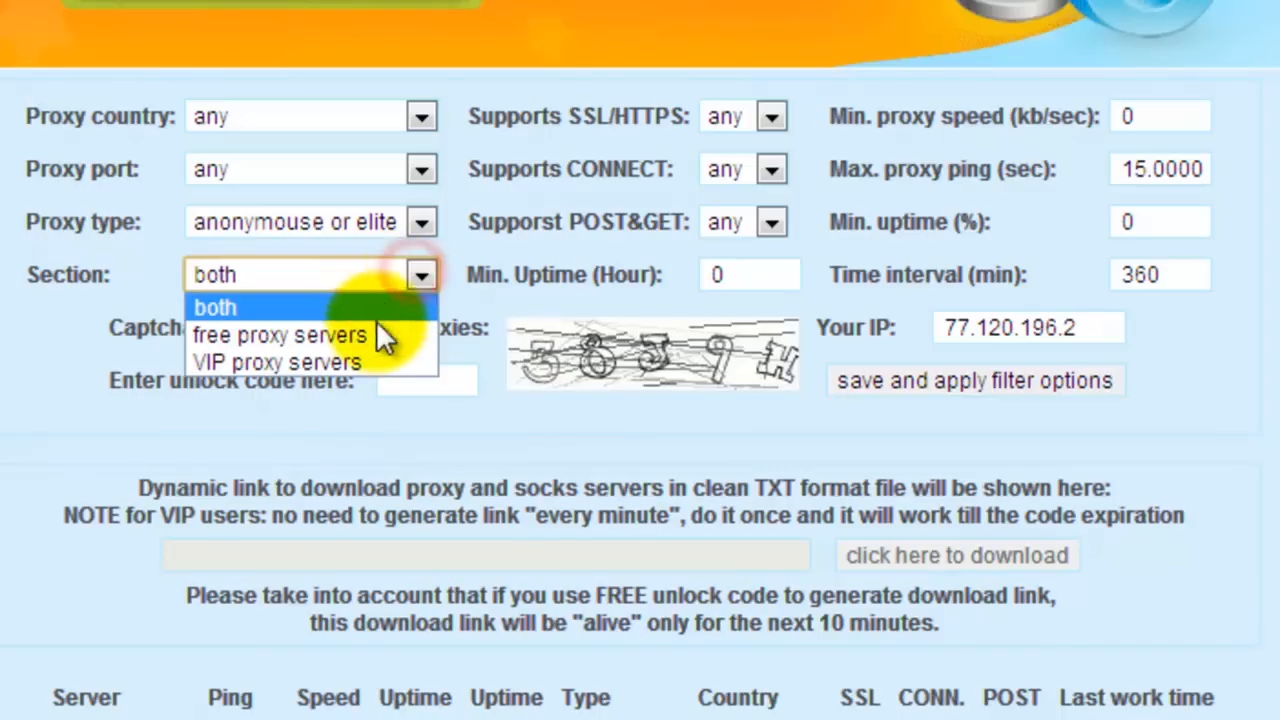
mouse_move(280, 334)
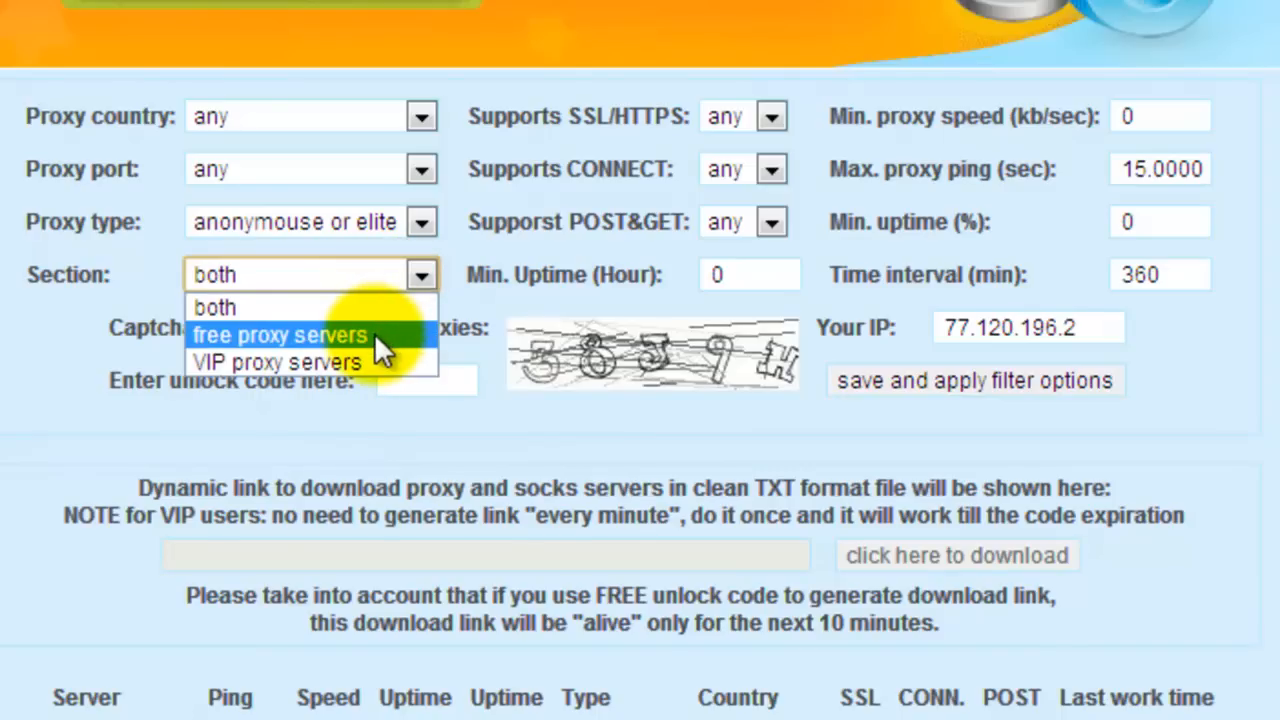
click(280, 334)
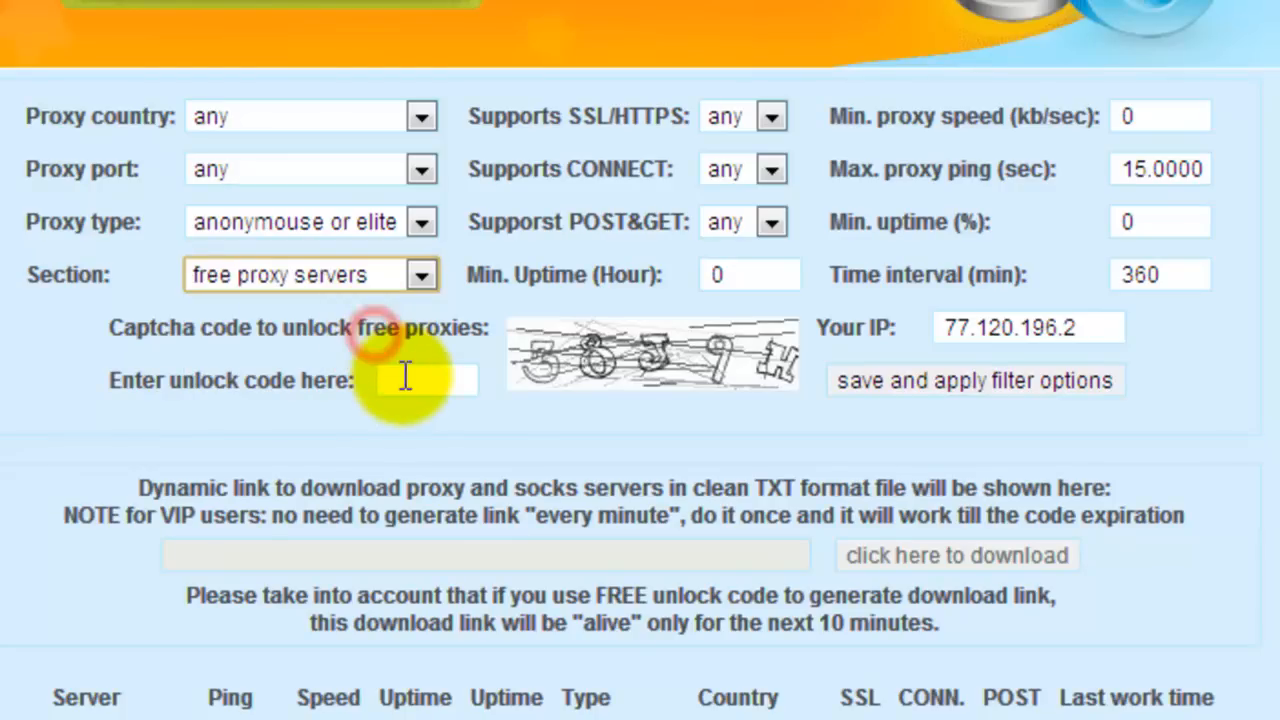
Step: Enter captcha code '38j9h' and apply the filters, unlocking the list for 10 minutes
text(38)
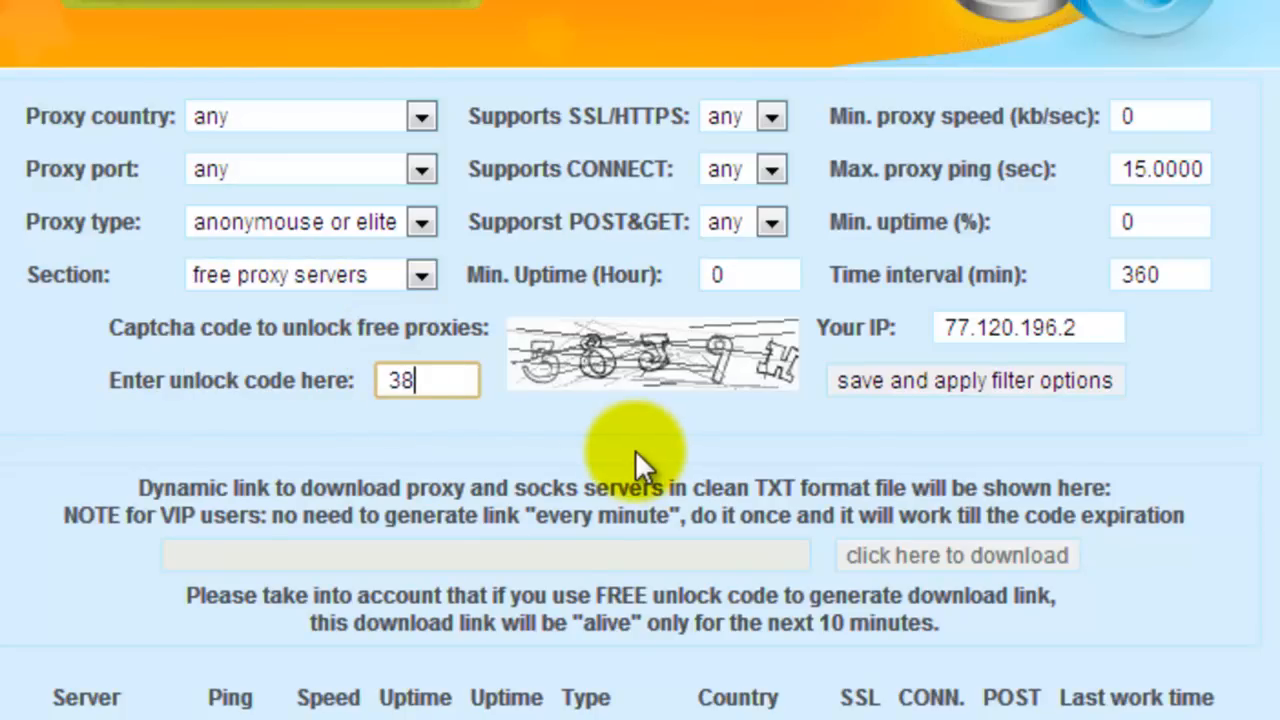
text(j9h)
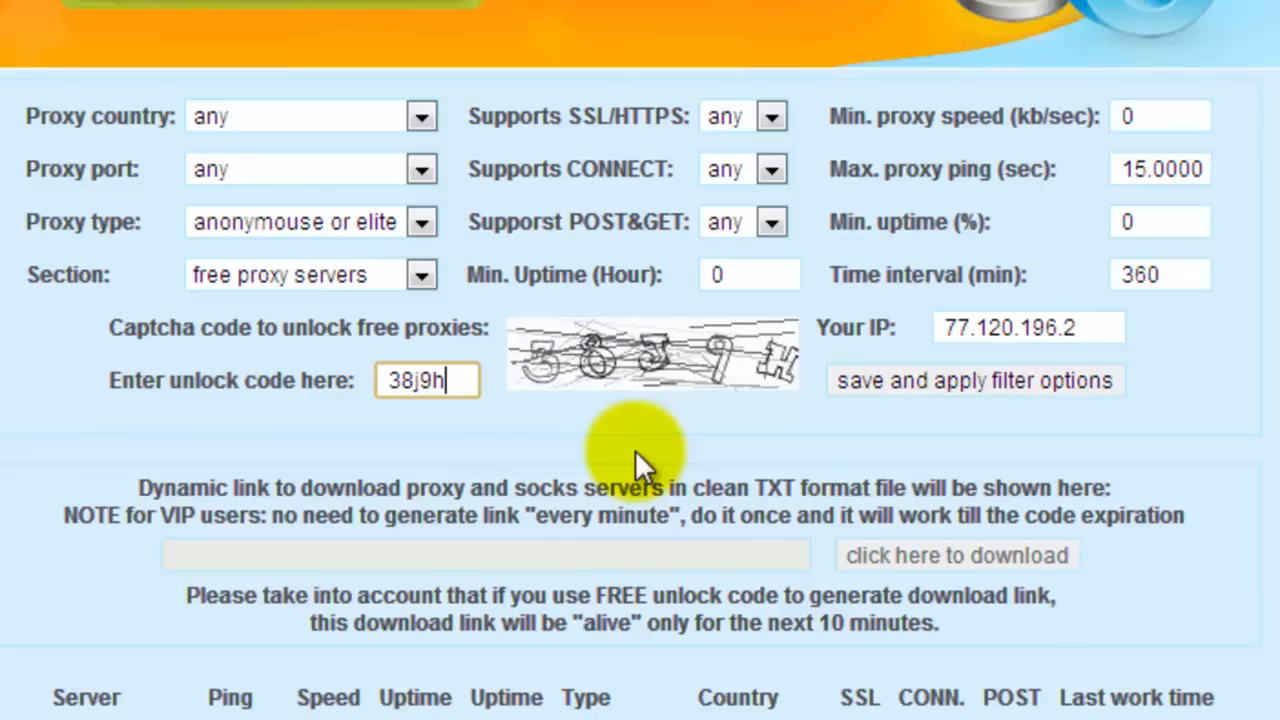
click(976, 380)
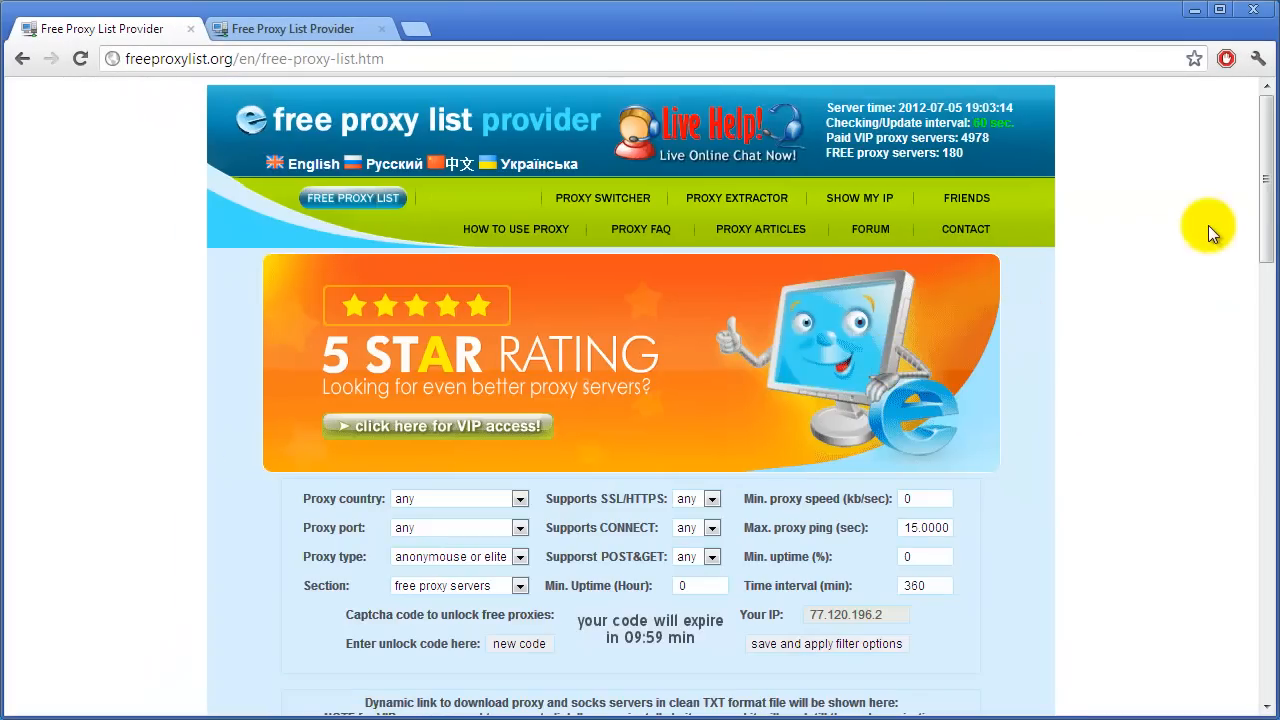
Step: Find the elite Russian Federation proxy 95.188.107.129:3128 in the table and copy it
scroll(down, 3)
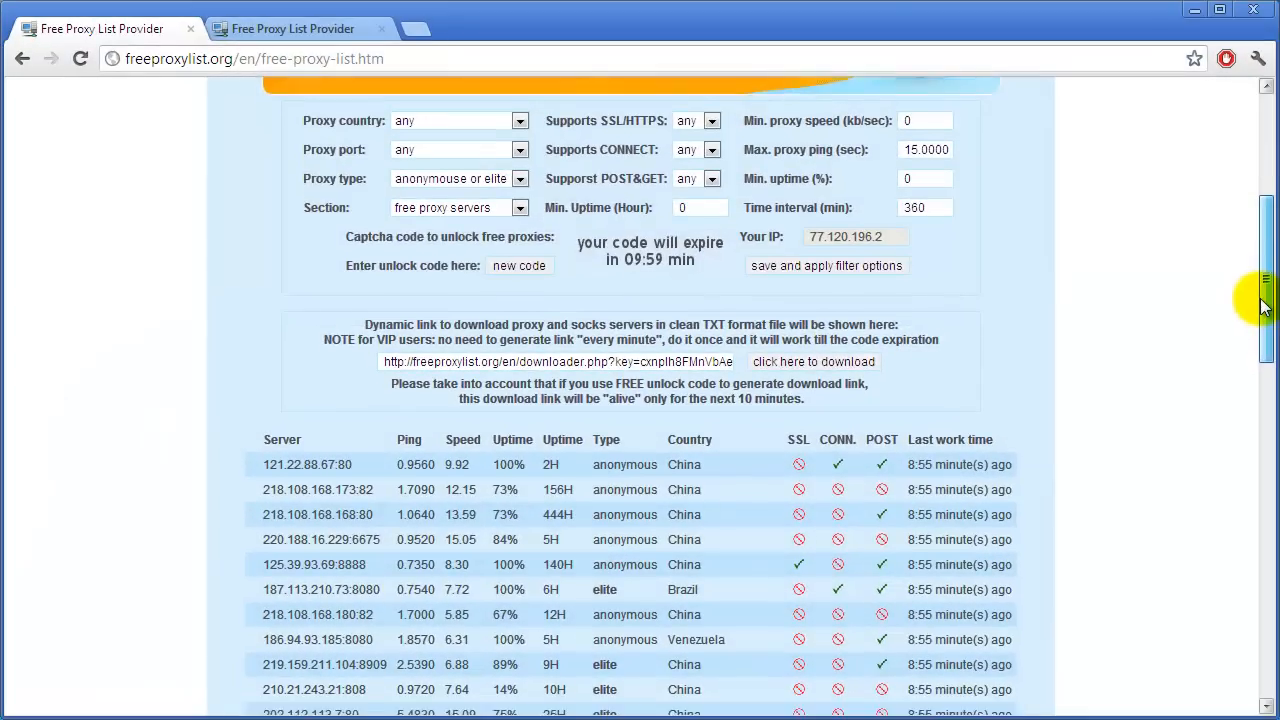
scroll(down, 3)
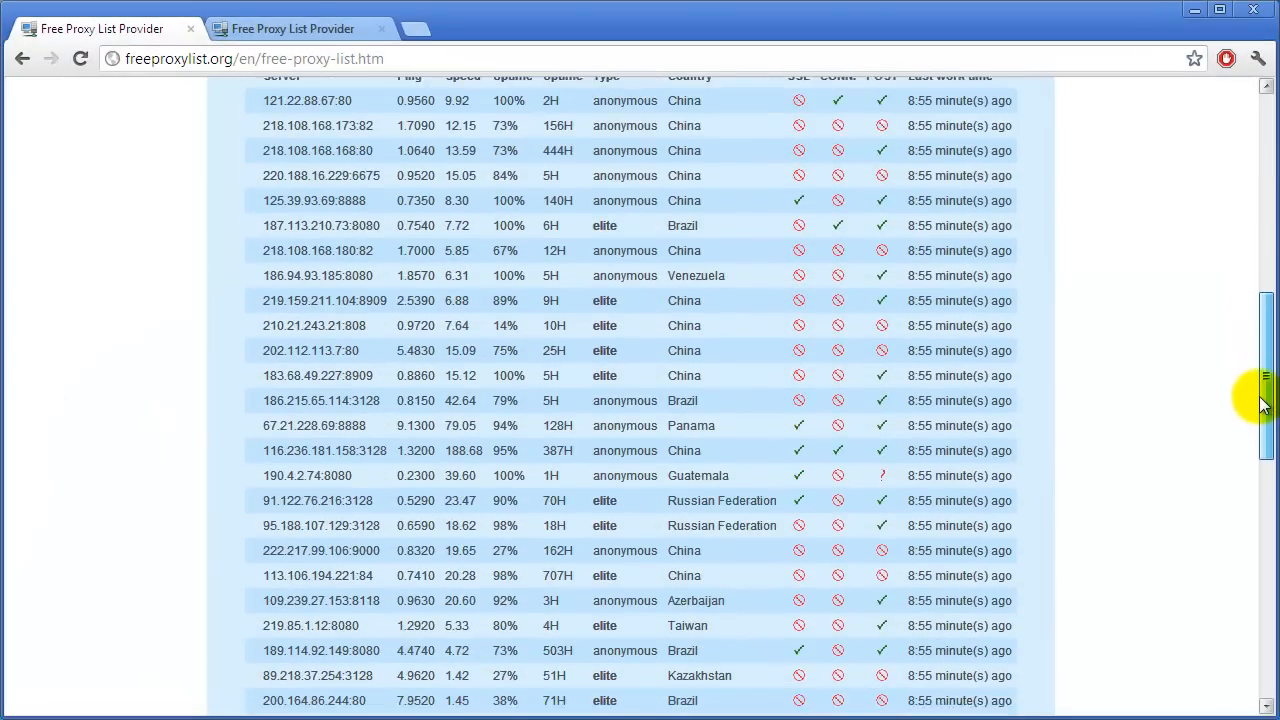
scroll(down, 3)
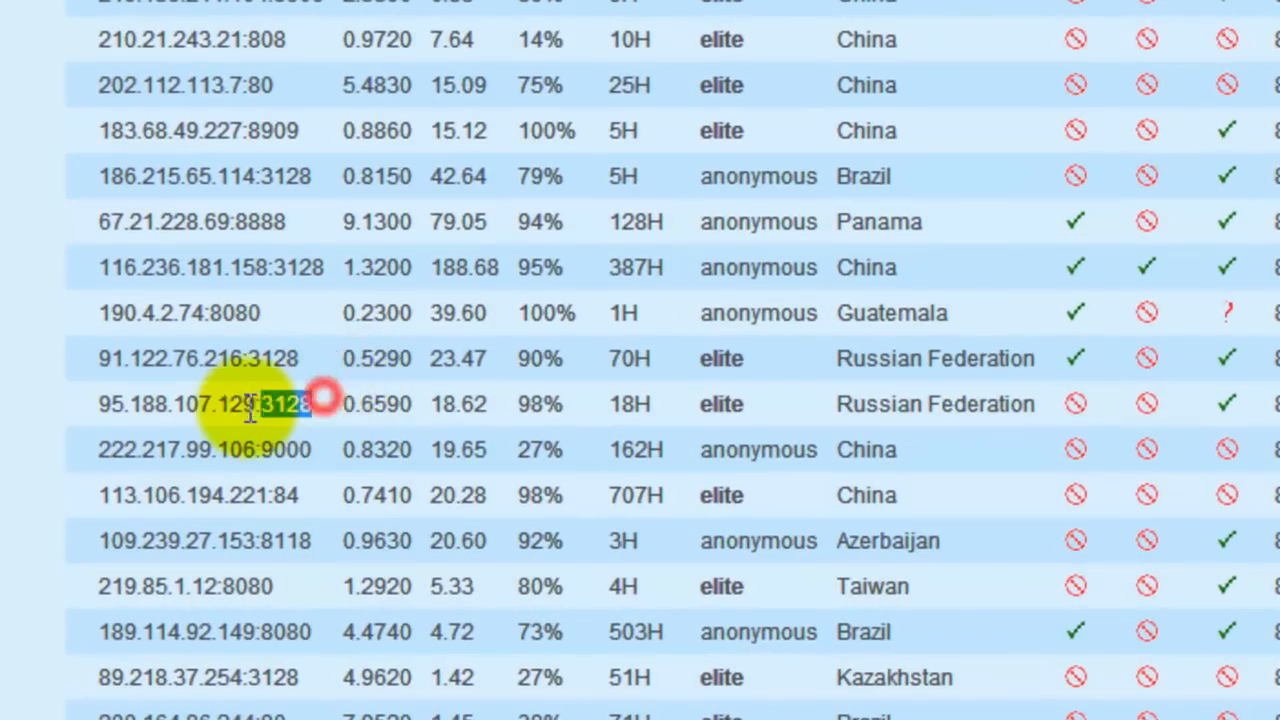
right_click(204, 404)
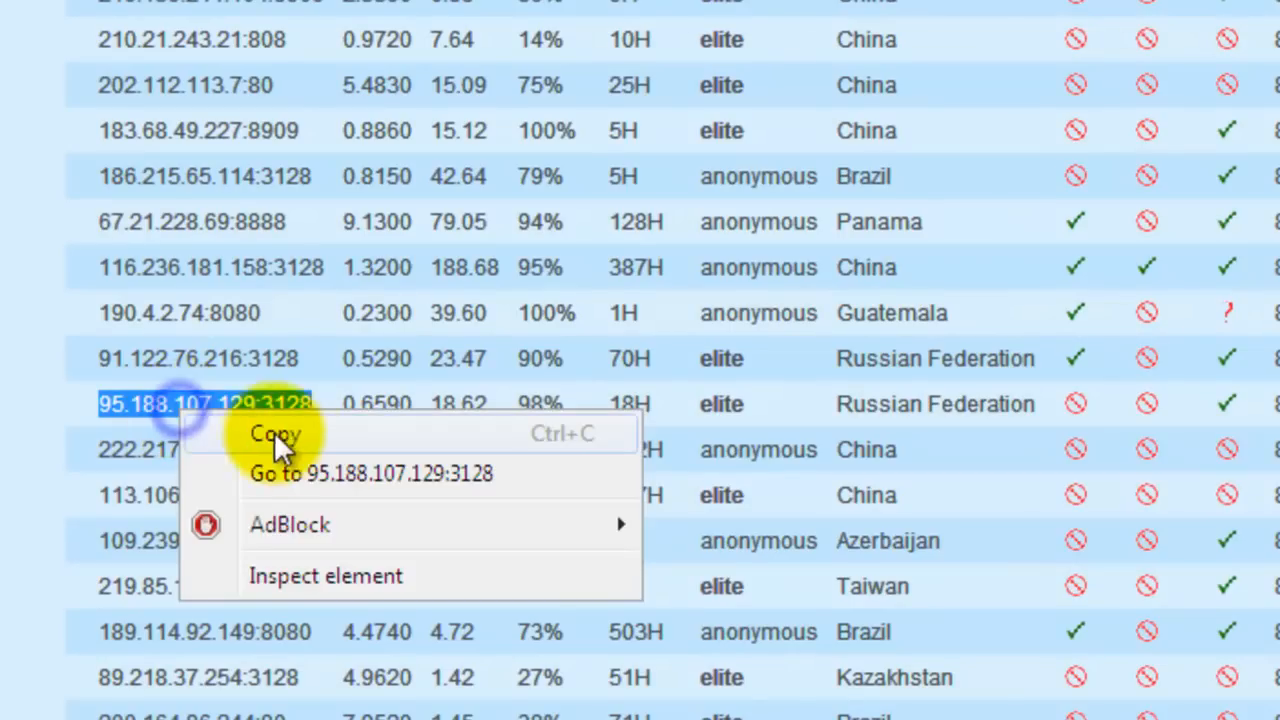
click(276, 432)
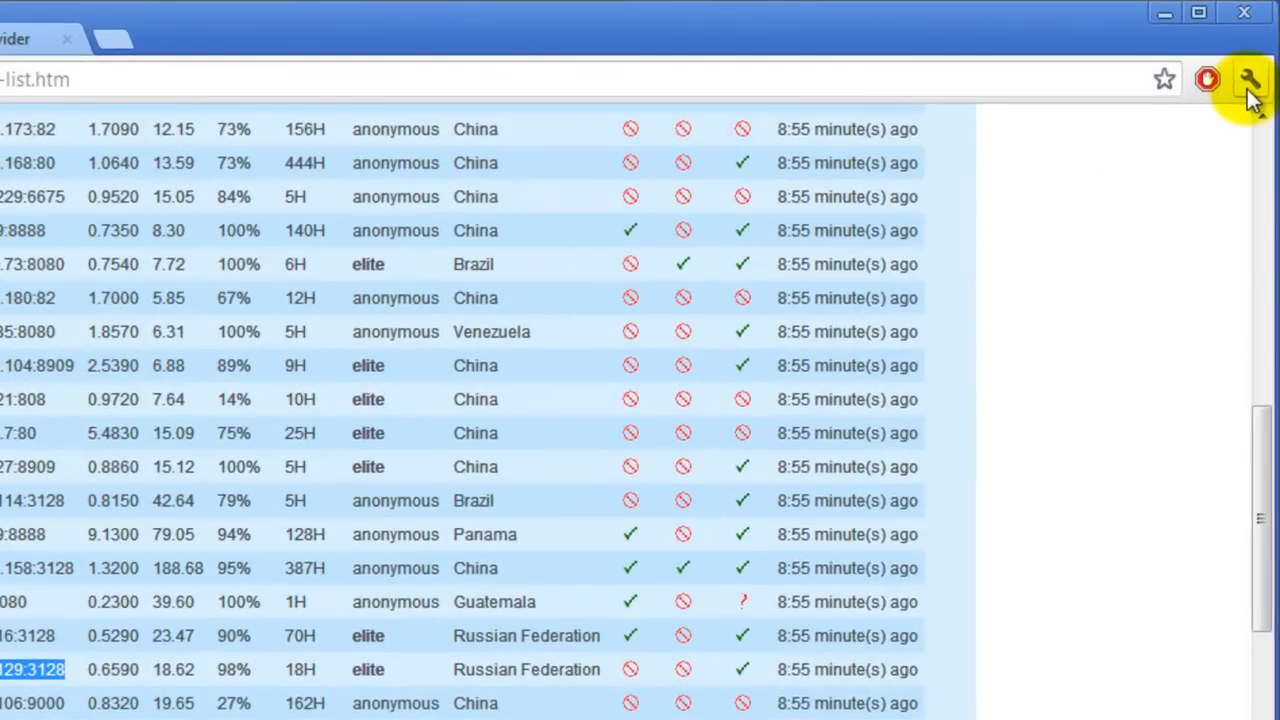
Step: Reach Chrome Settings' Network section and launch Change proxy settings, bringing up Internet Properties
click(1248, 80)
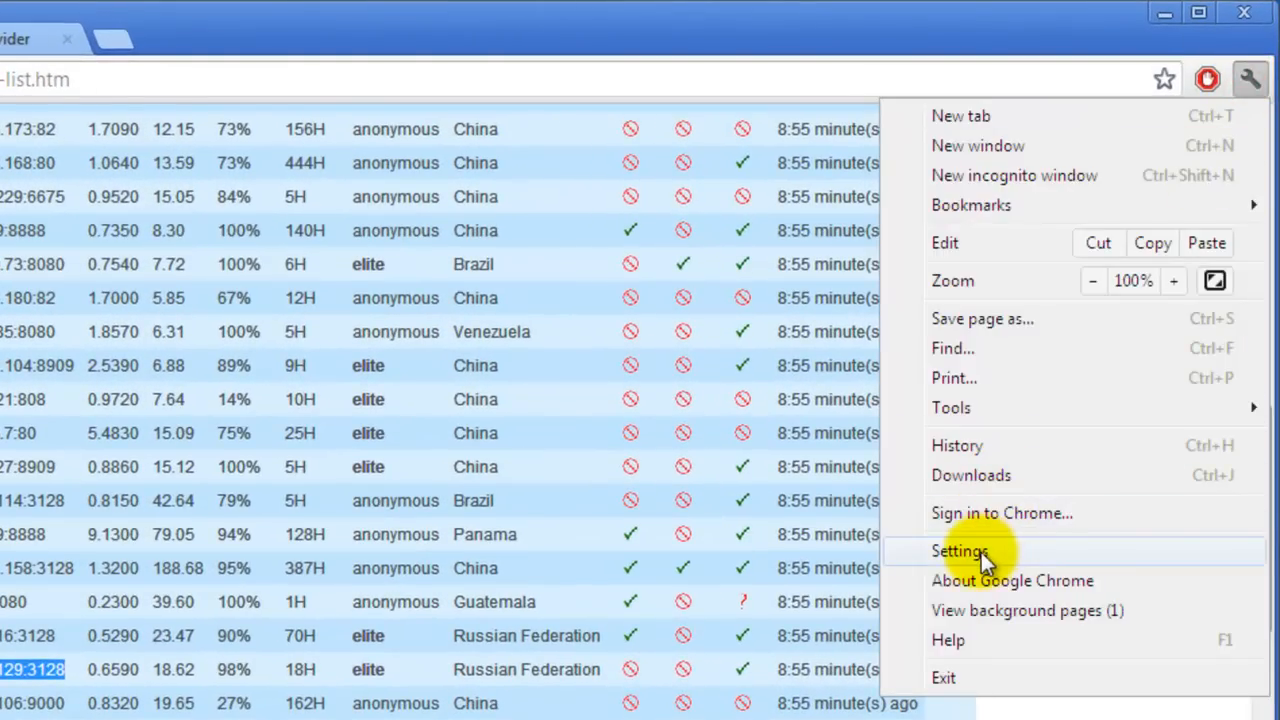
click(960, 552)
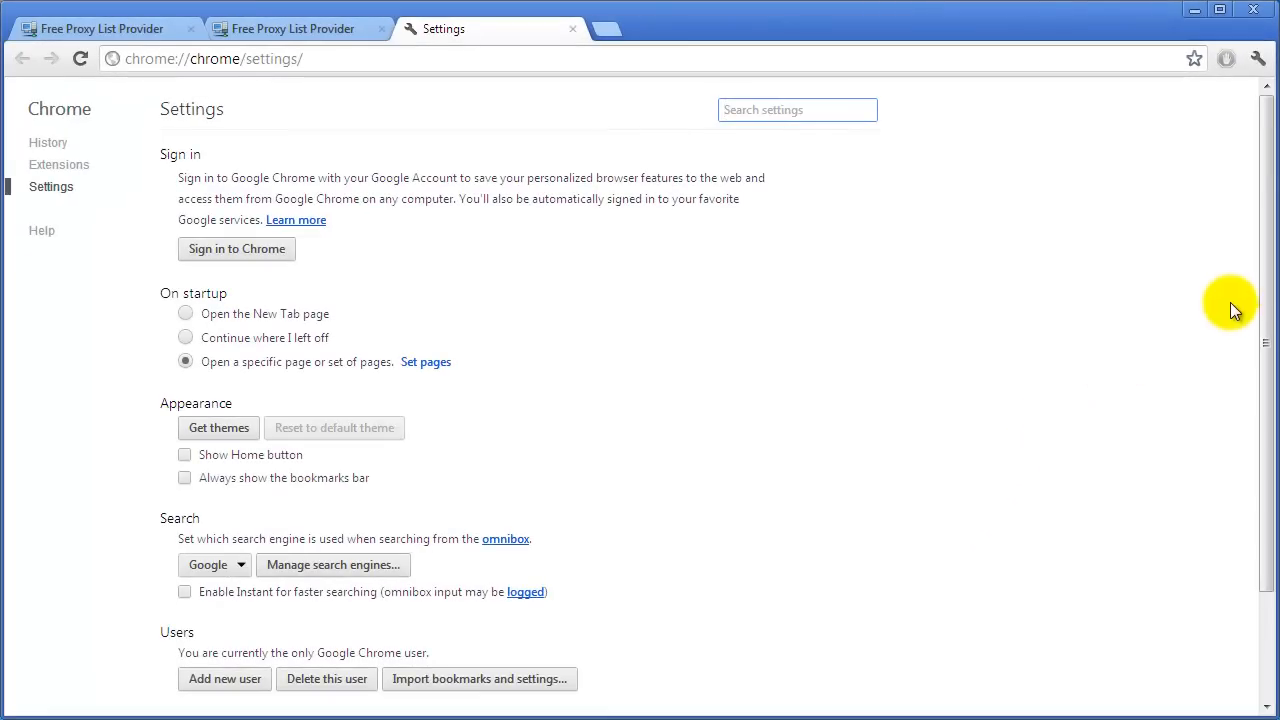
scroll(down, 3)
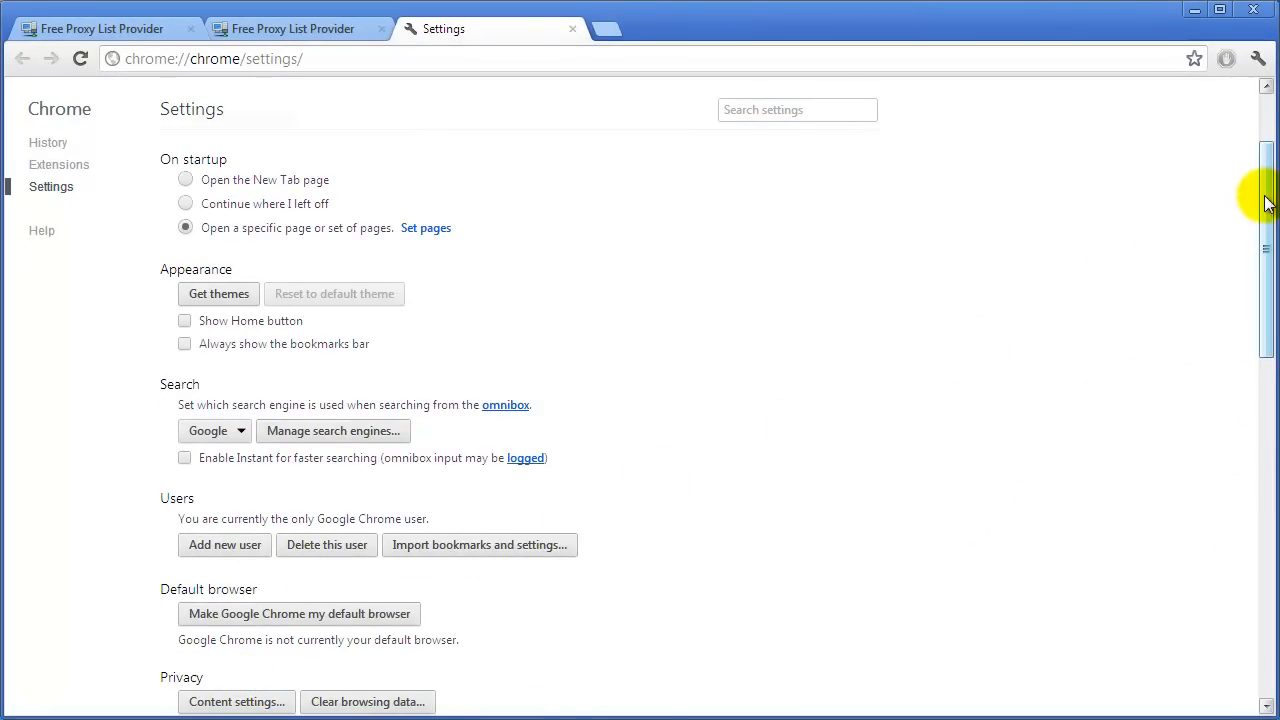
scroll(down, 3)
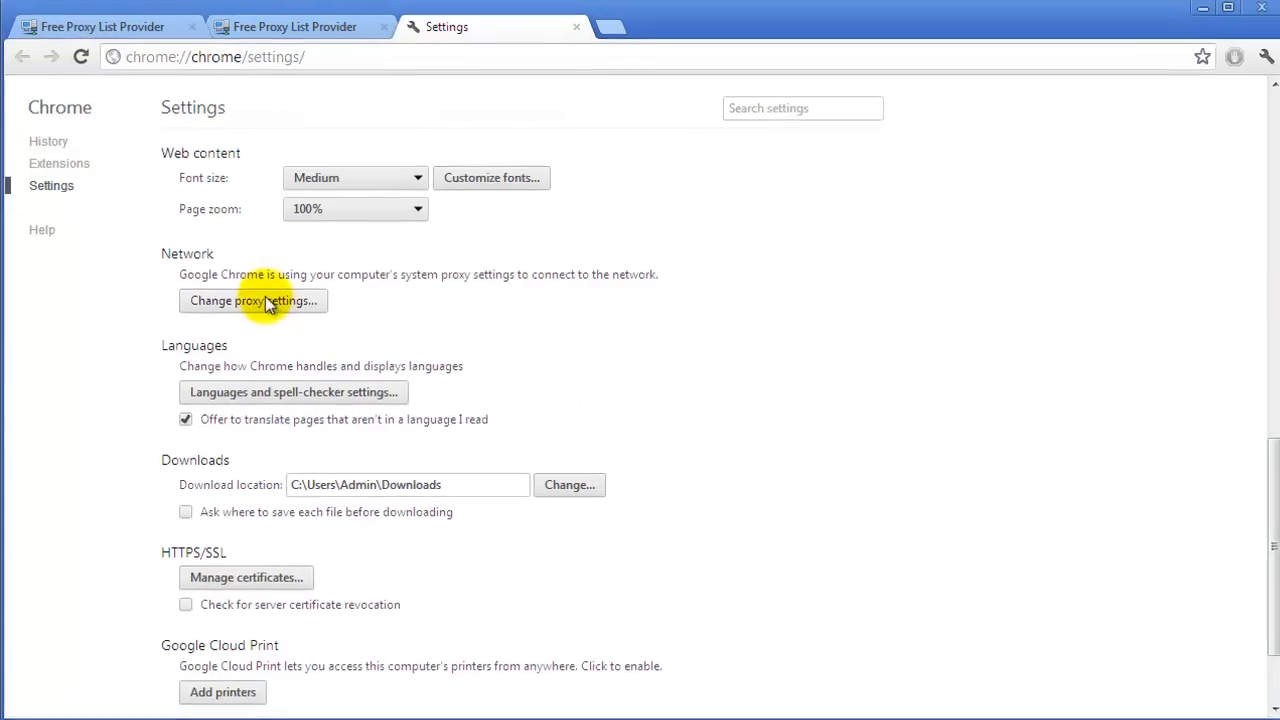
click(252, 300)
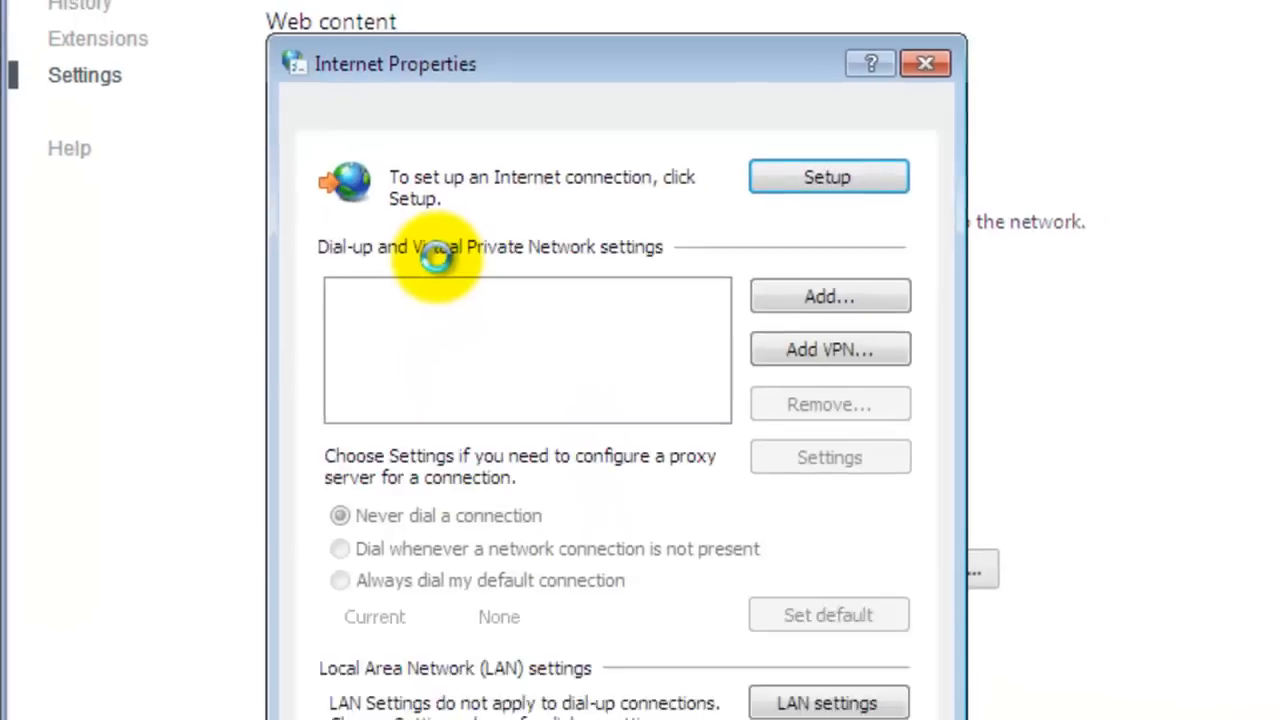
Step: In LAN settings, enable a proxy server and paste 95.188.107.129:3128 into the address
click(826, 702)
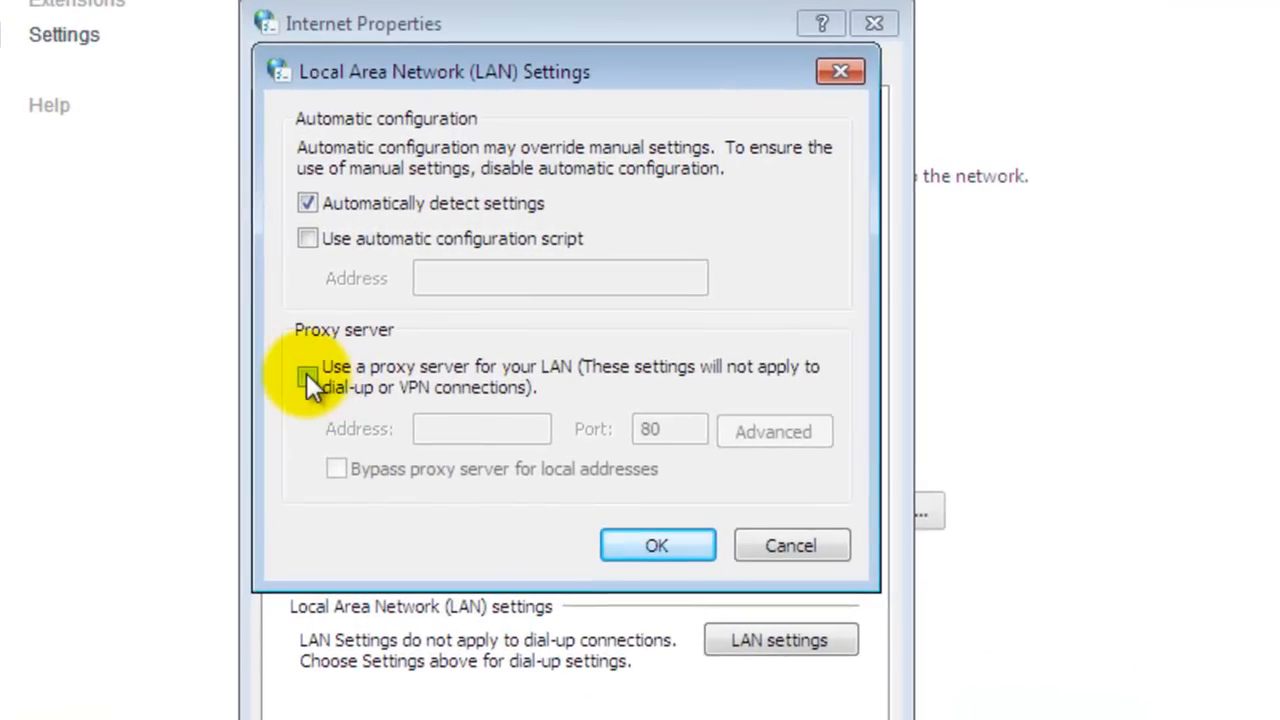
click(308, 376)
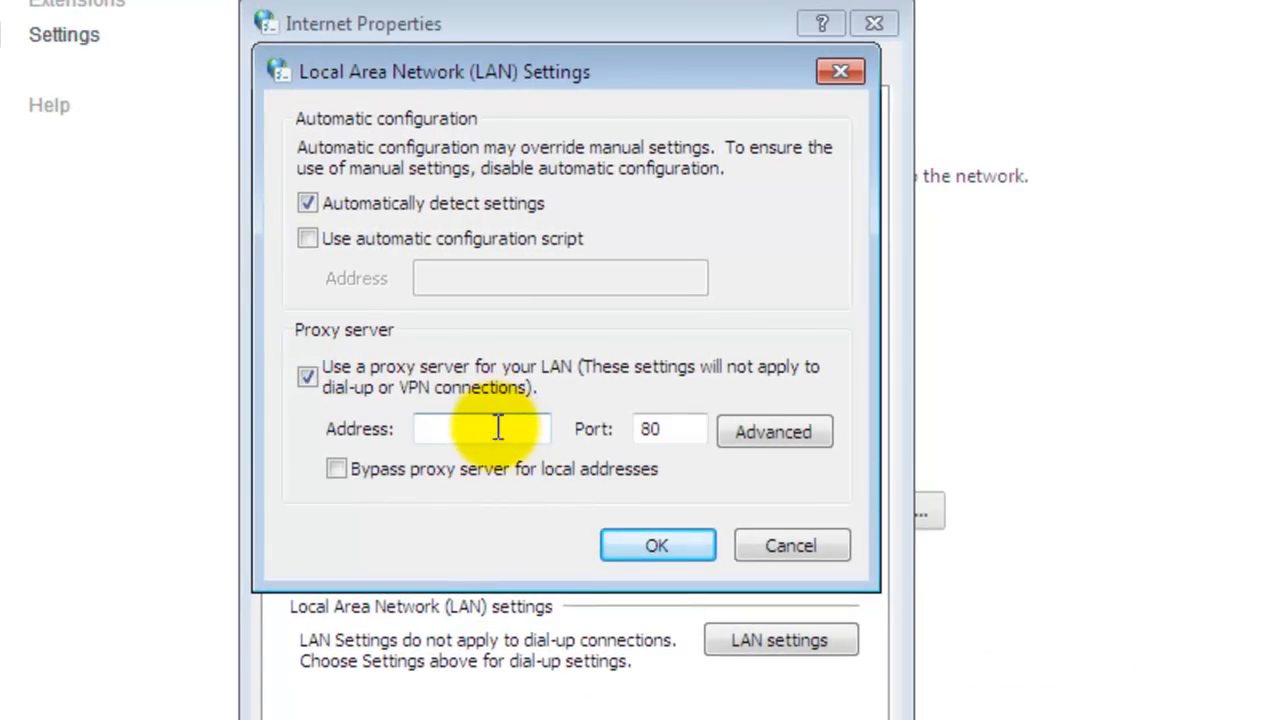
text(3.107.129:128)
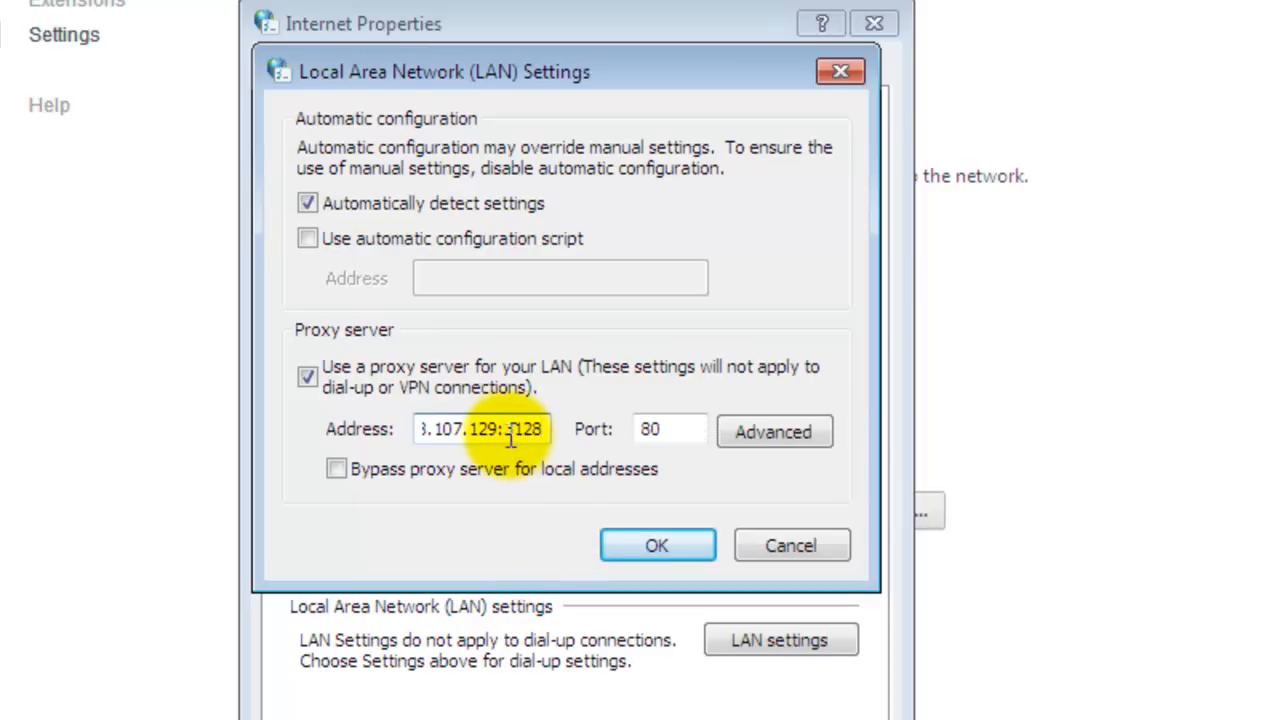
Step: Move 3128 from the address into the Port field and confirm the proxy settings
right_click(524, 428)
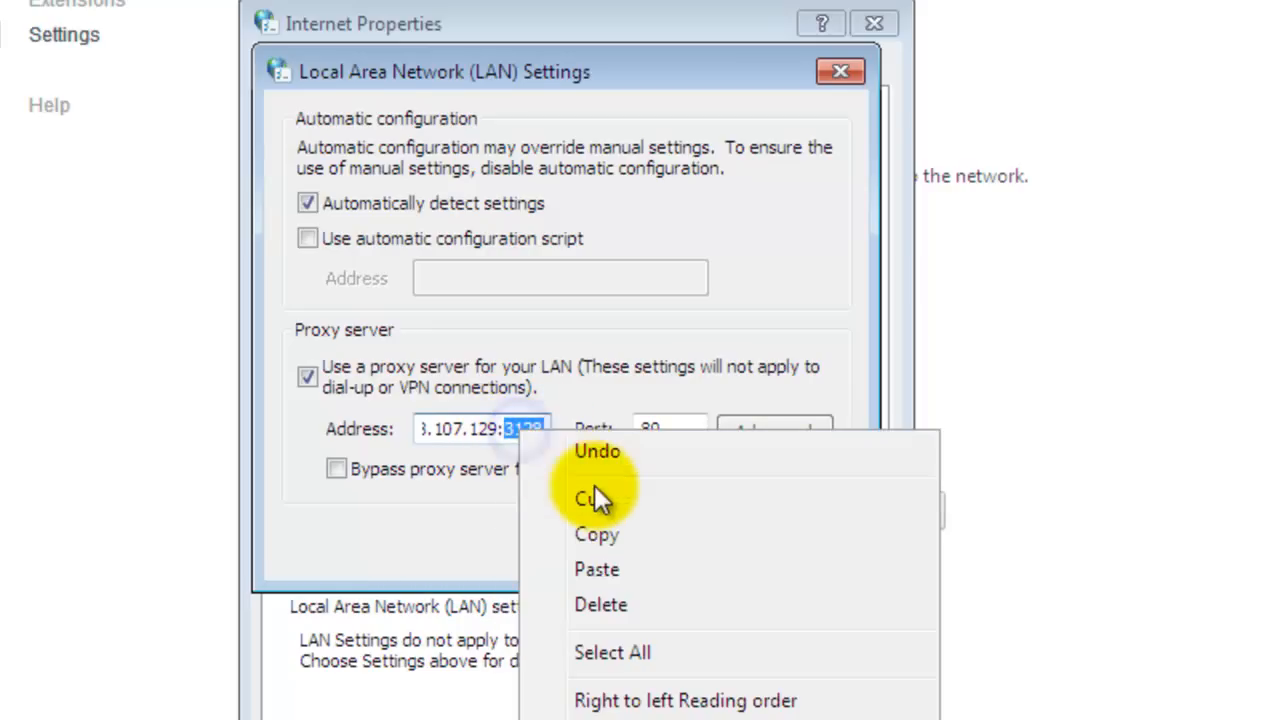
click(668, 428)
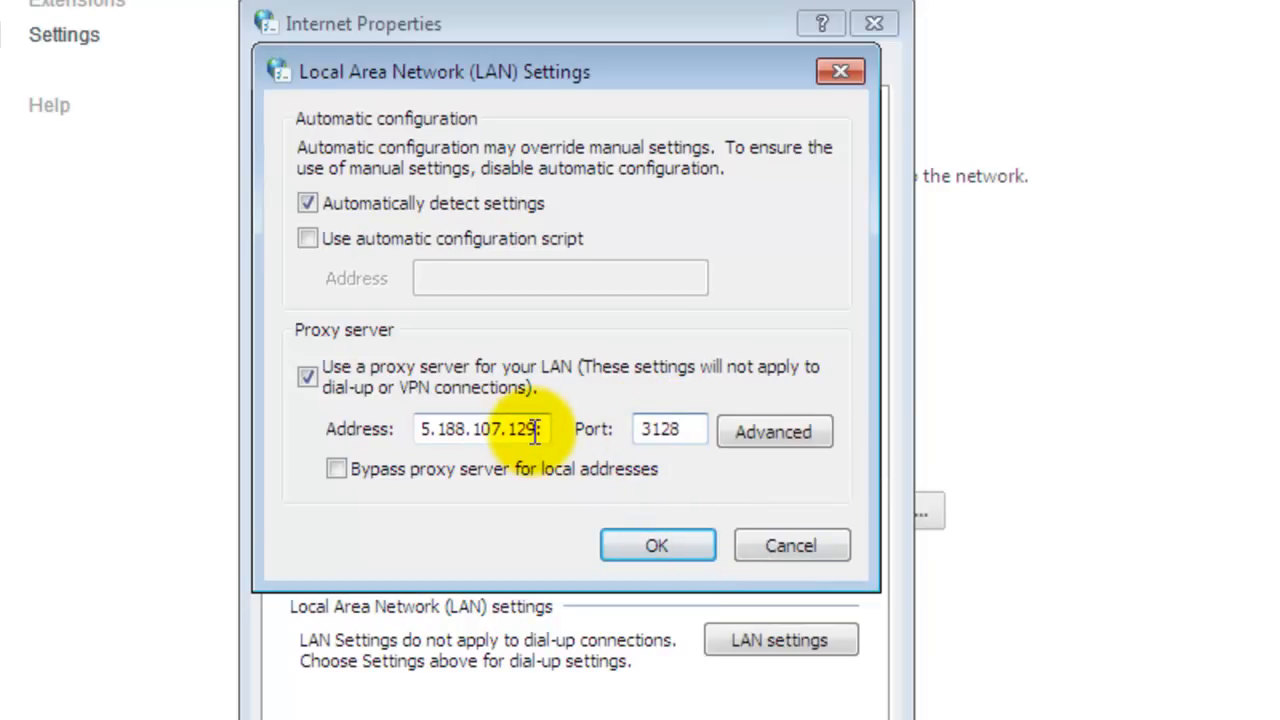
right_click(484, 428)
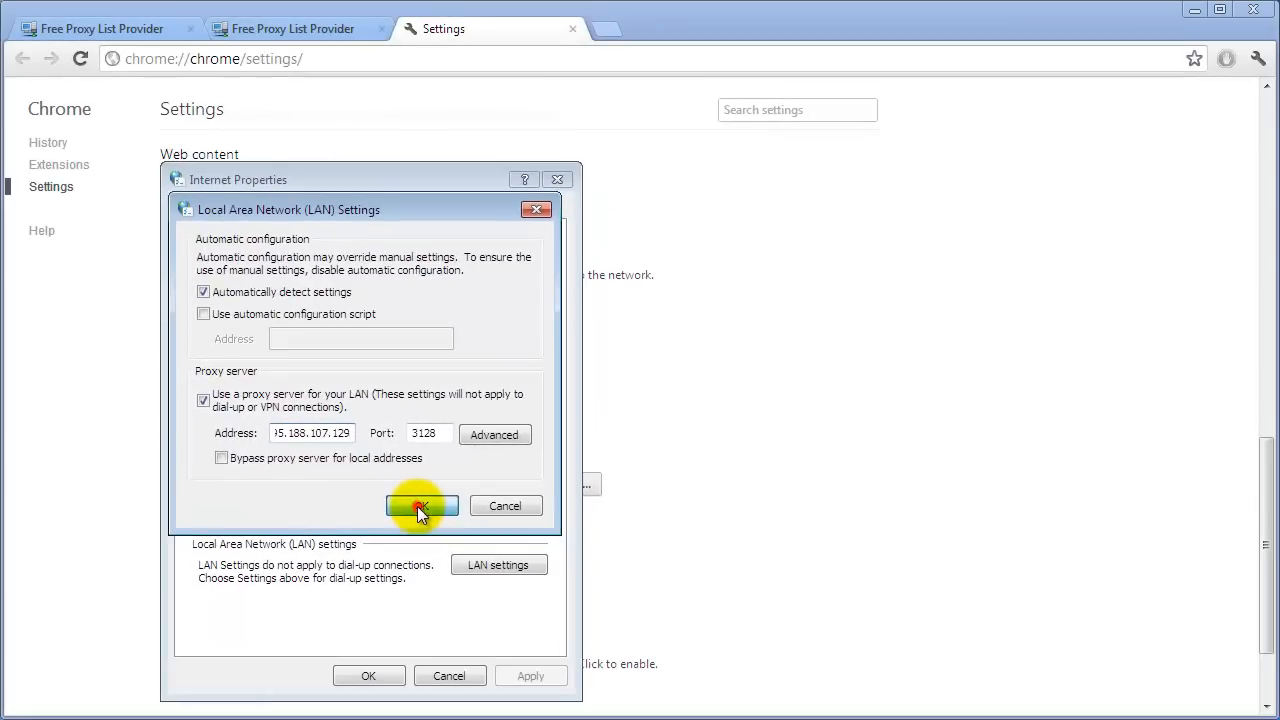
click(420, 504)
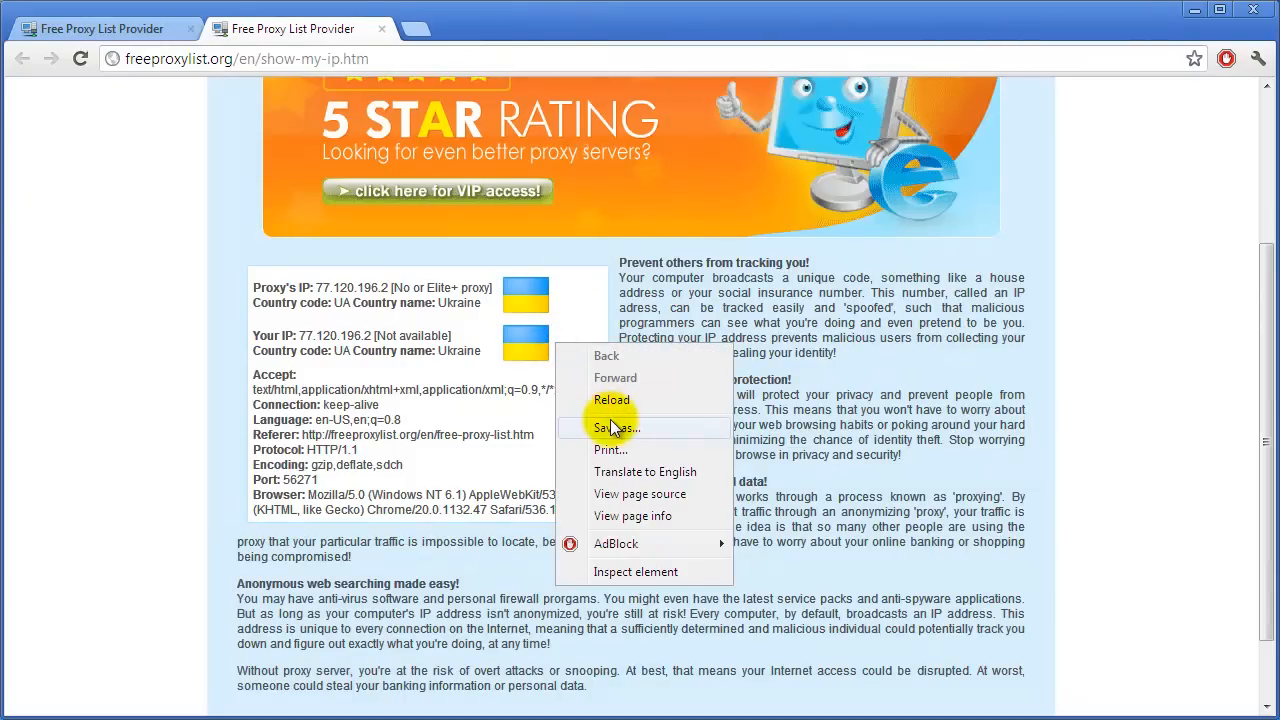
click(612, 400)
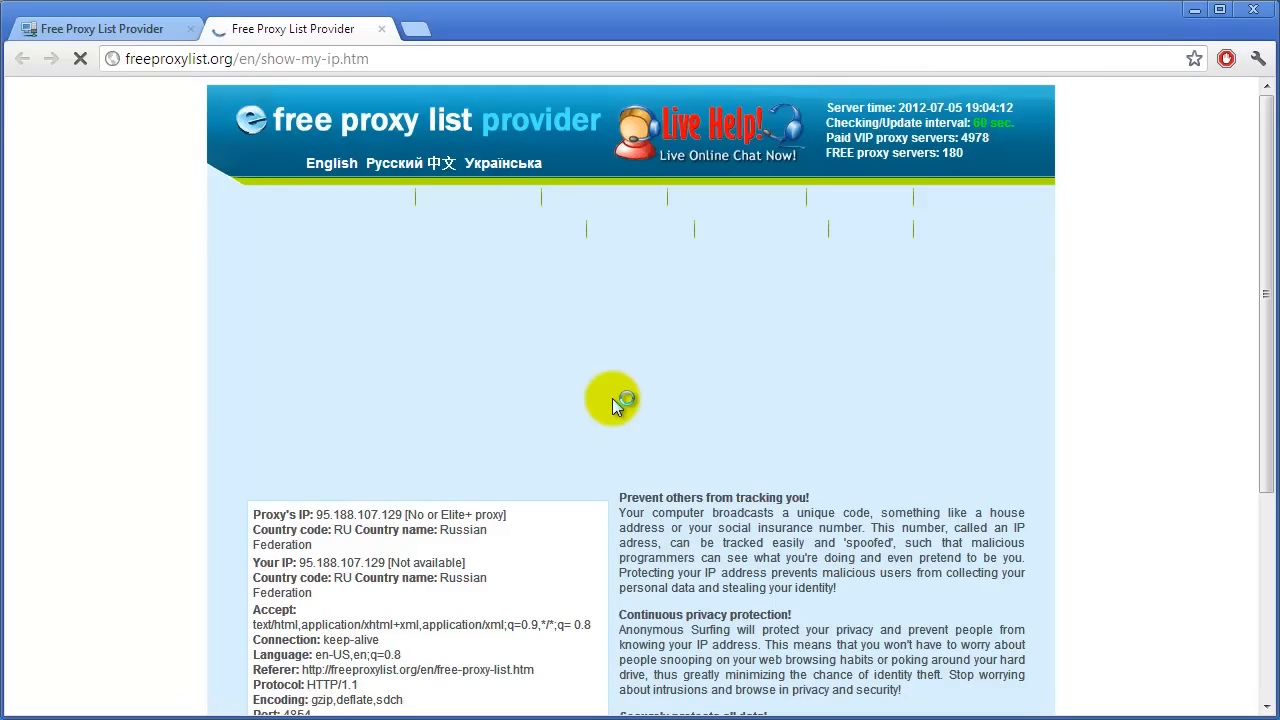